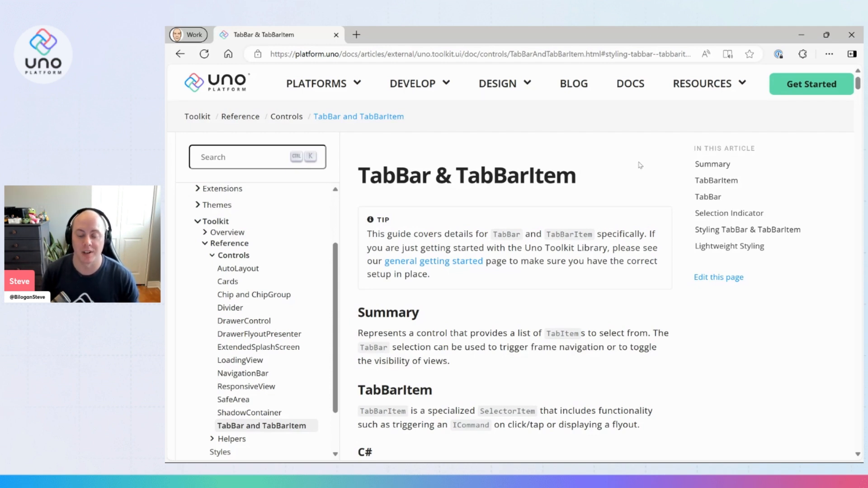
{"action": "mouse_move", "coordinate": [604, 190]}
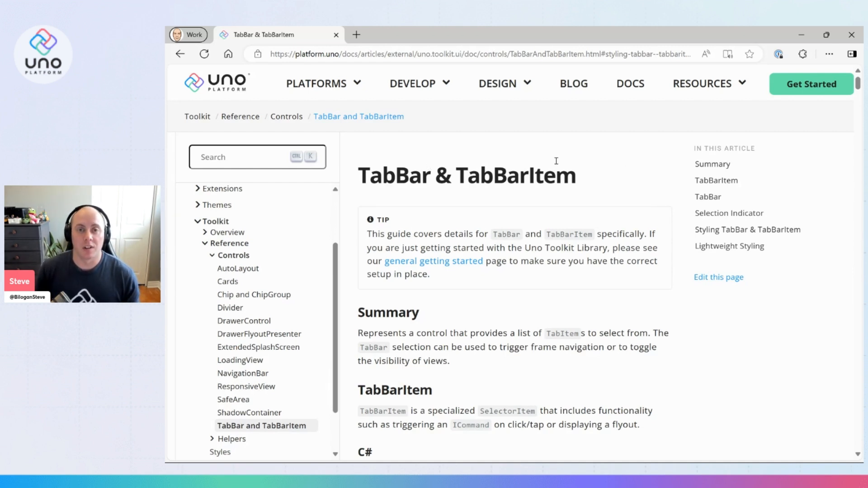
- In MainPage.xaml, add a bottom-aligned utu:TabBar element with Grid.Row="1"
{"action": "scroll", "scroll_direction": "down", "scroll_amount": 3}
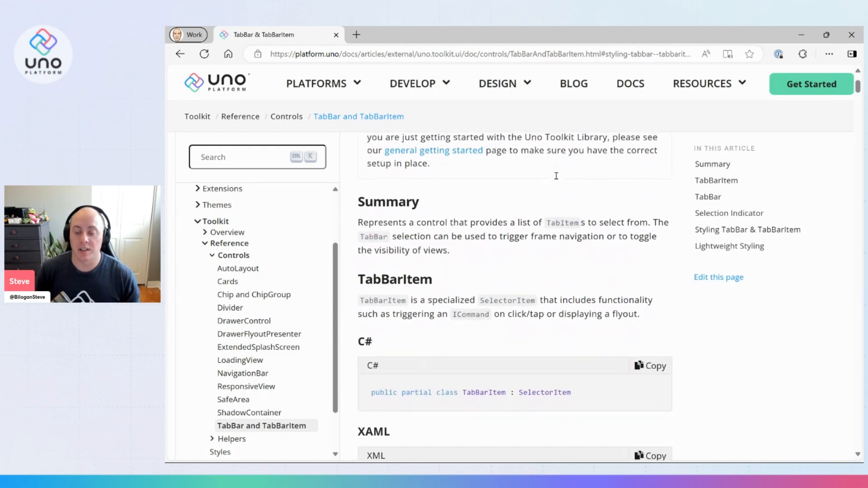
{"action": "scroll", "scroll_direction": "down", "scroll_amount": 3}
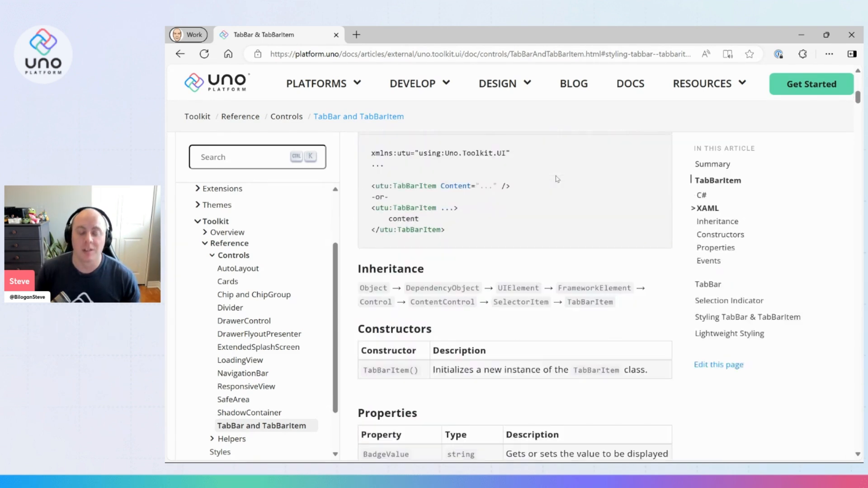
{"action": "scroll", "scroll_direction": "down", "scroll_amount": 3}
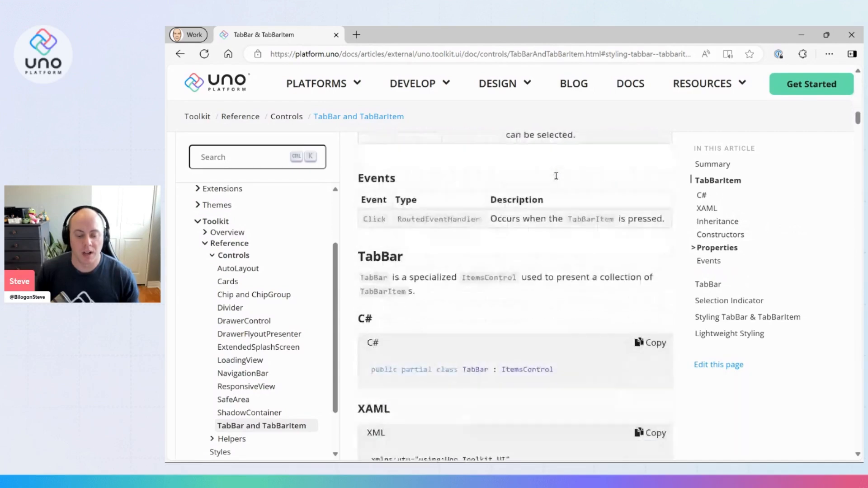
{"action": "scroll", "scroll_direction": "down", "scroll_amount": 3}
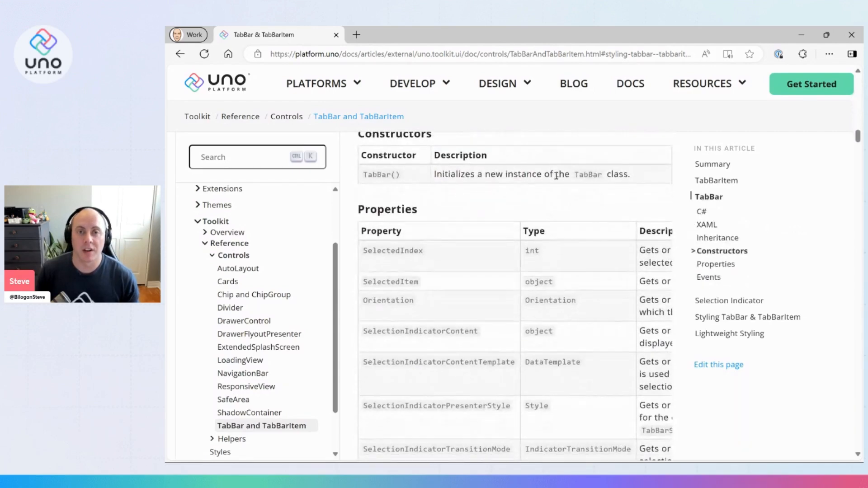
{"action": "scroll", "scroll_direction": "down", "scroll_amount": 3}
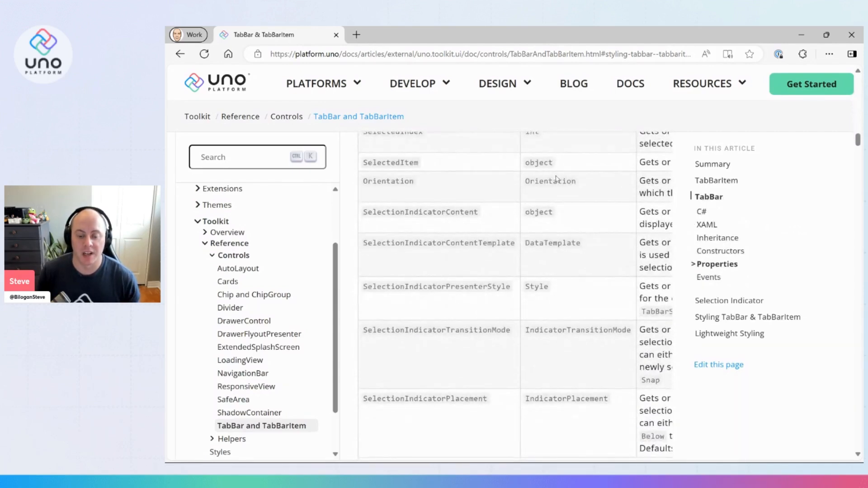
{"action": "scroll", "scroll_direction": "down", "scroll_amount": 3}
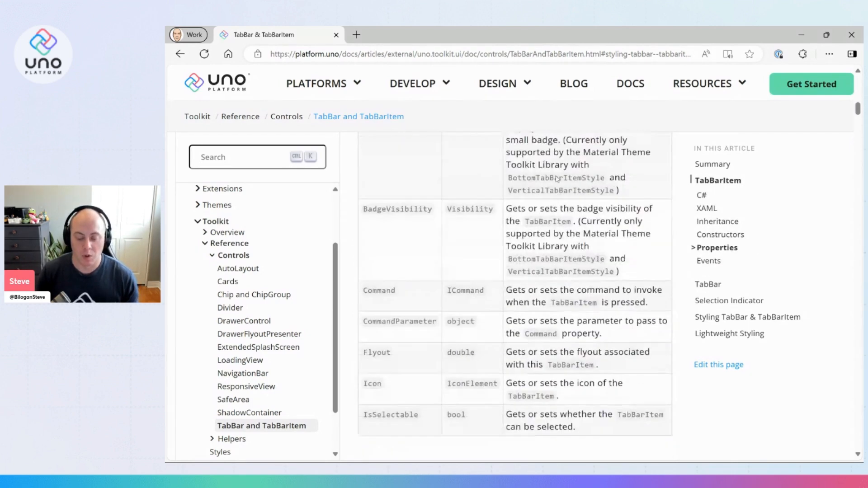
{"action": "scroll", "scroll_direction": "down", "scroll_amount": 3}
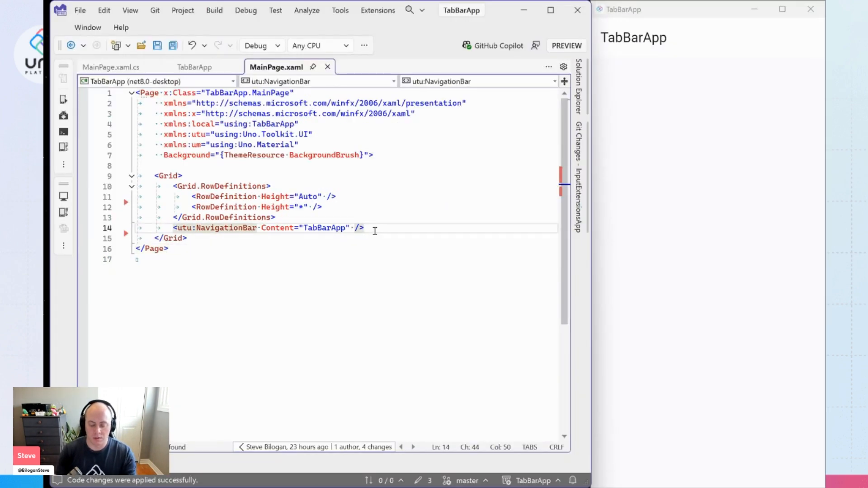
{"action": "type", "text": "<u"}
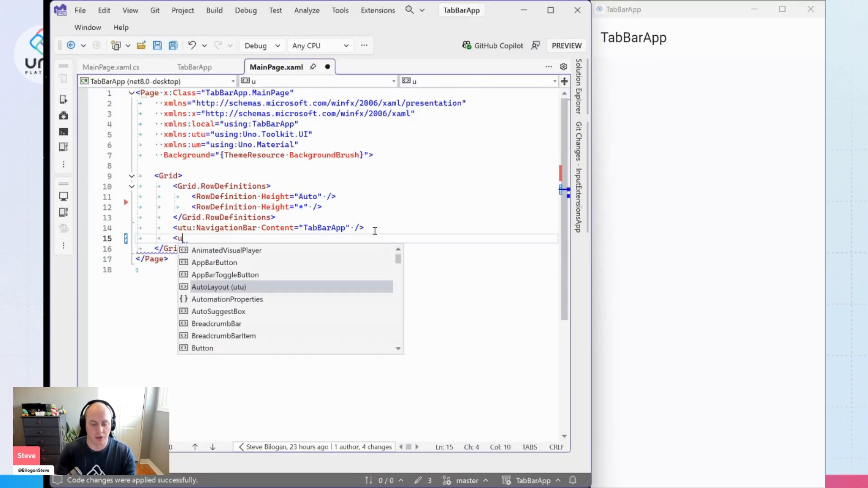
{"action": "type", "text": "tu:TabBar VerticalAlignment=\"Bottom"}
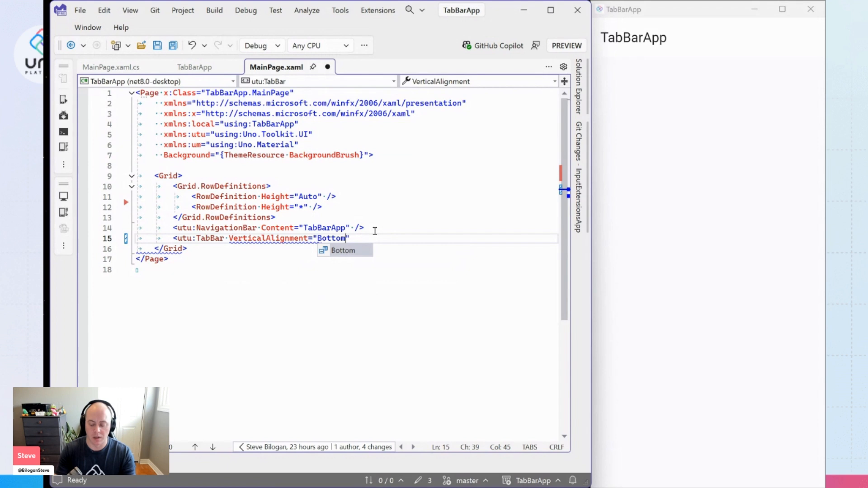
{"action": "type", "text": "Grid."}
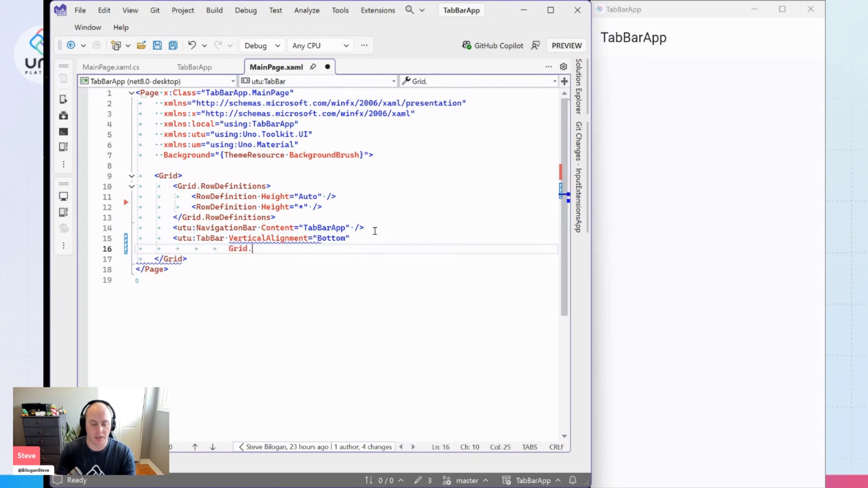
{"action": "type", "text": "Row=\"1\""}
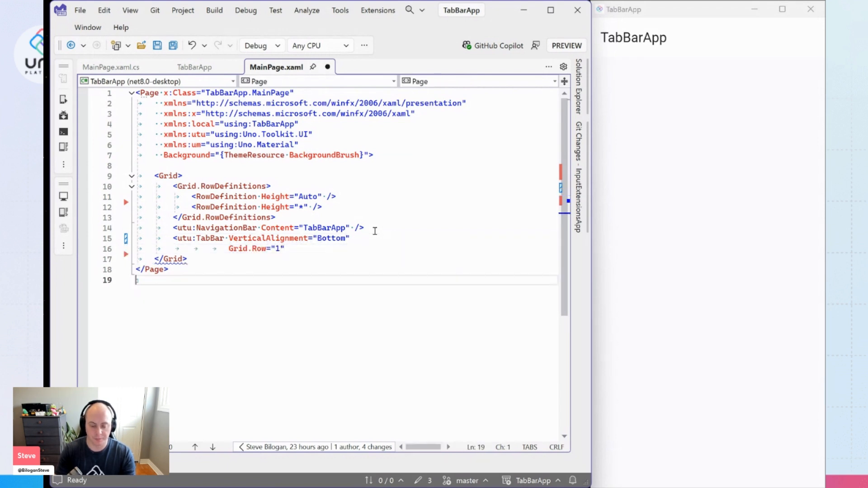
- Fill the TabBar with three utu:TabBarItem entries: Home, Calls and Settings
{"action": "left_click", "coordinate": [280, 249]}
{"action": "type", "text": "<"}
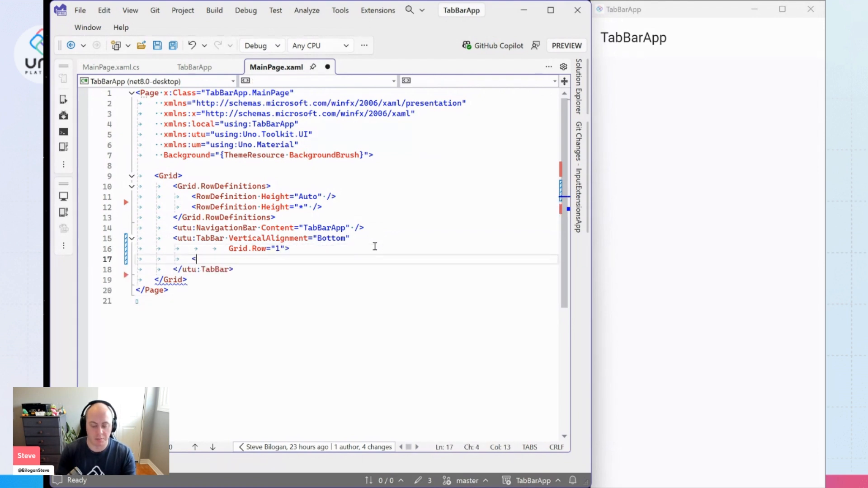
{"action": "type", "text": "utu:TabBarItem"}
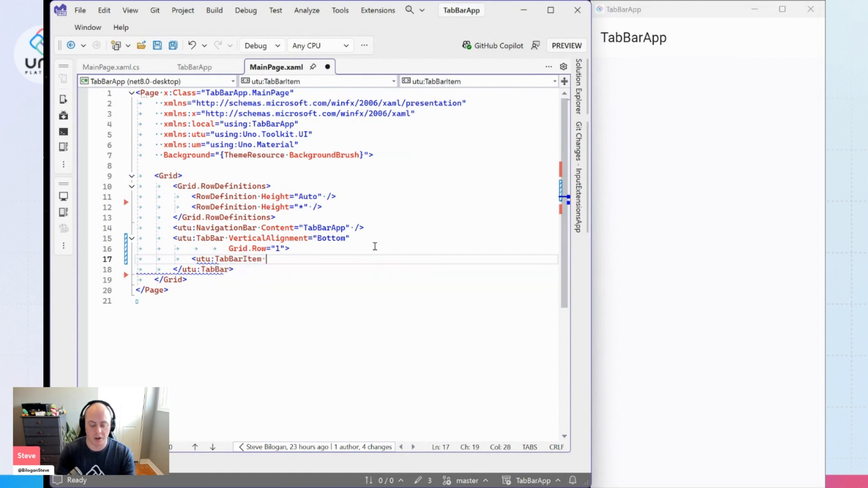
{"action": "type", "text": "Content=\"Home\" />"}
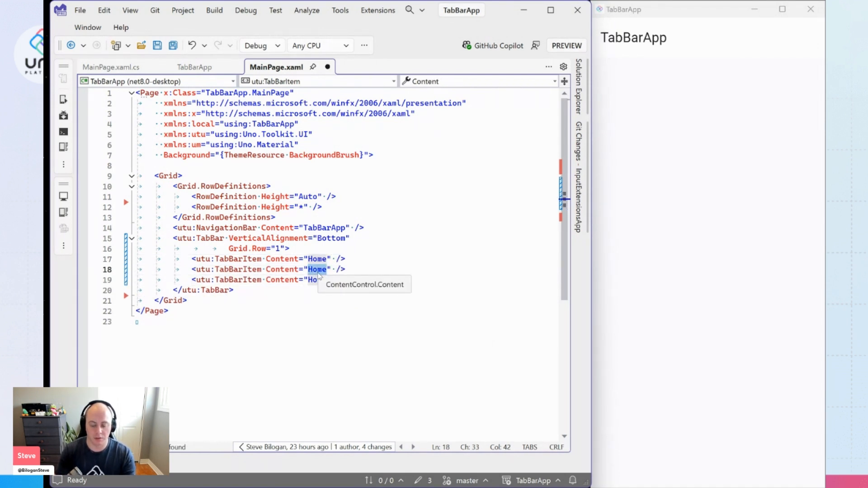
{"action": "type", "text": "Calls"}
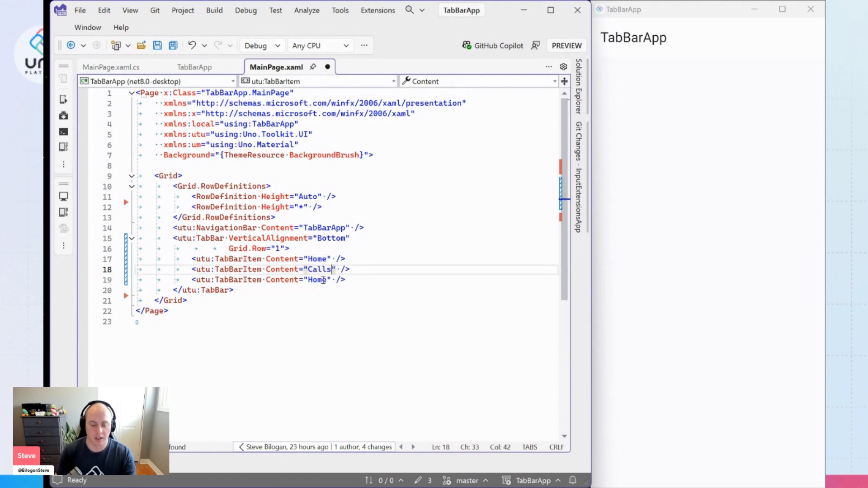
{"action": "type", "text": "Settings"}
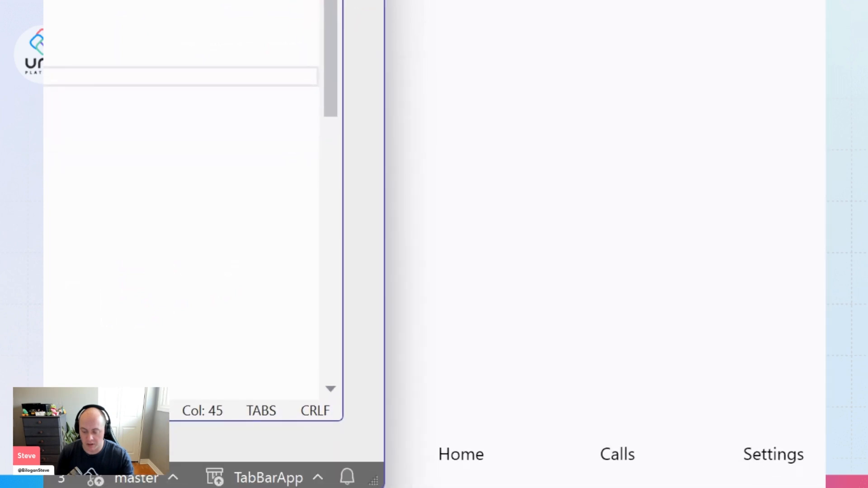
- Click through the Calls, Settings and Home tabs in the running TabBarApp
{"action": "left_click", "coordinate": [461, 454]}
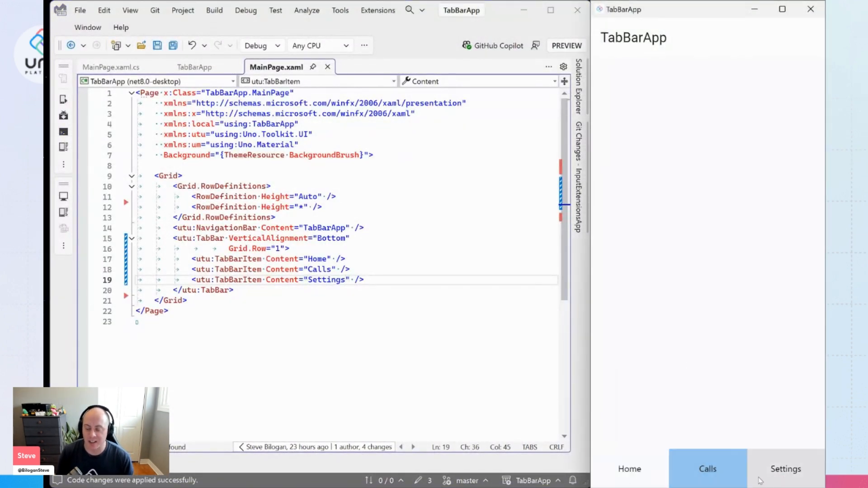
{"action": "left_click", "coordinate": [630, 469]}
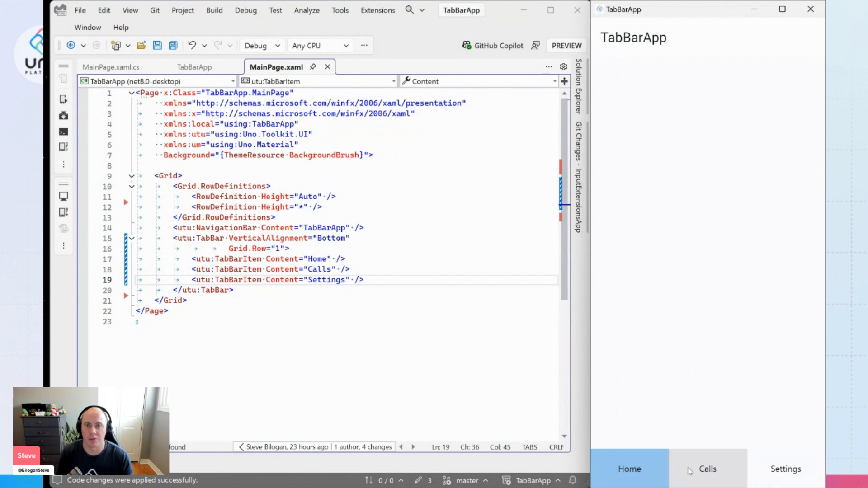
{"action": "left_click", "coordinate": [629, 469]}
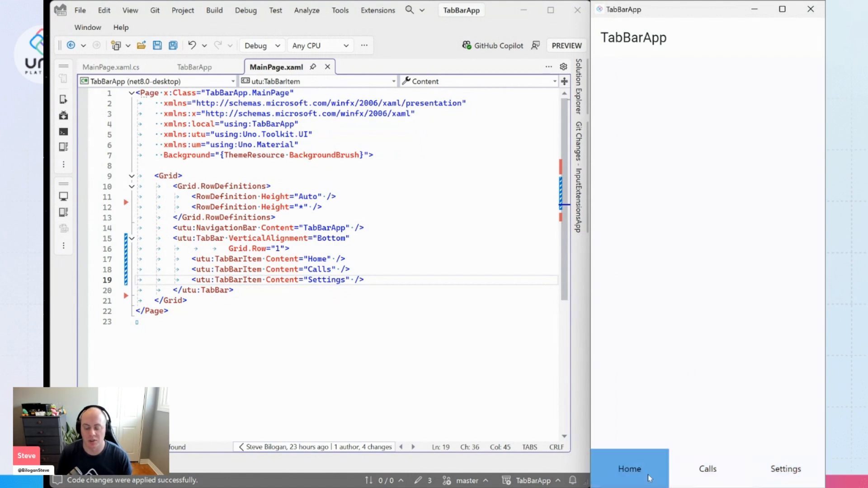
{"action": "mouse_move", "coordinate": [413, 261]}
{"action": "type", "text": " Icon=\"H"}
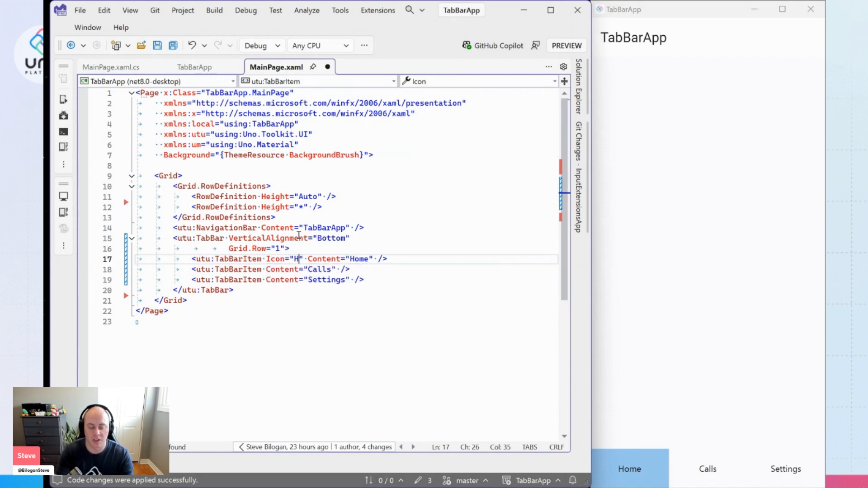
- Set Icon="Home", Icon="Phone" and Icon="Setting" on the tab items, then check the app's Settings tab
{"action": "type", "text": "ome"}
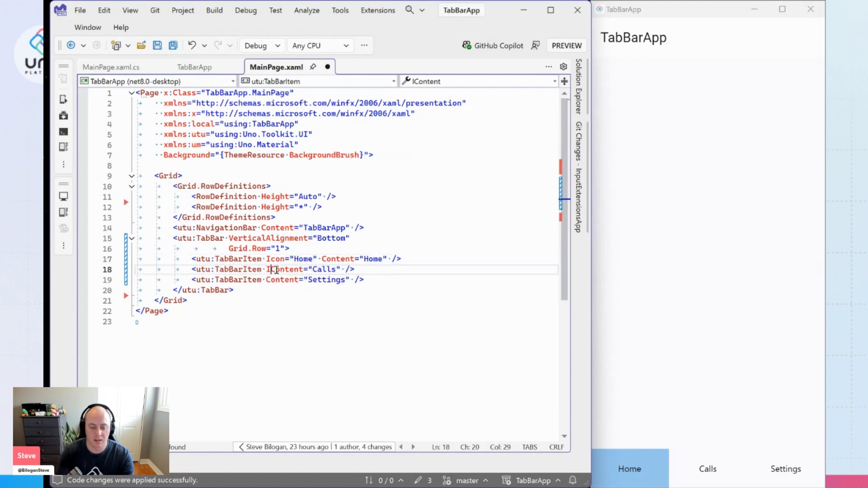
{"action": "type", "text": "Icon=\"\""}
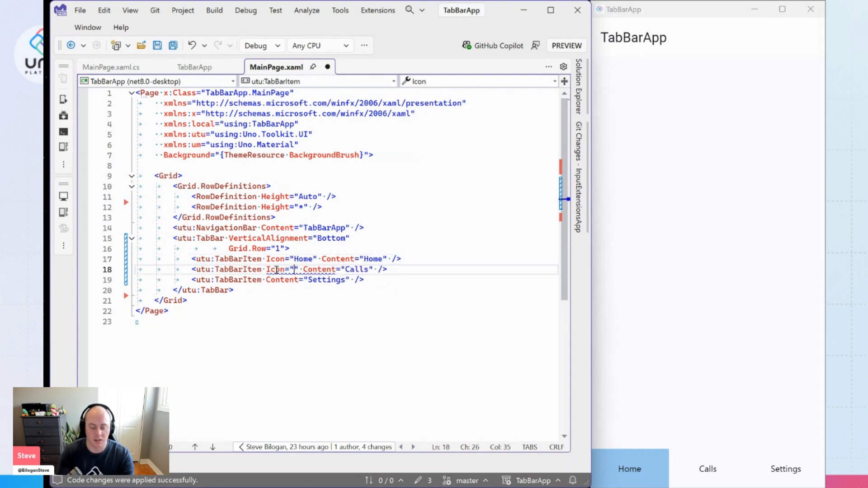
{"action": "type", "text": "Phone"}
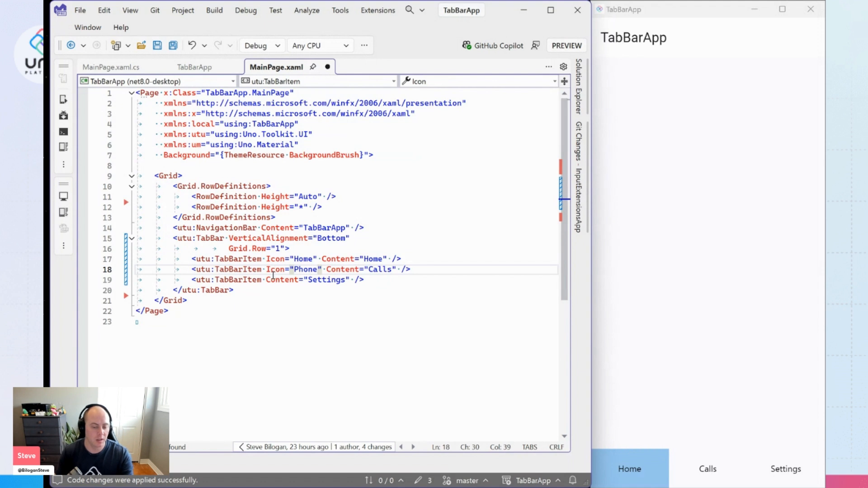
{"action": "type", "text": "Icon=\""}
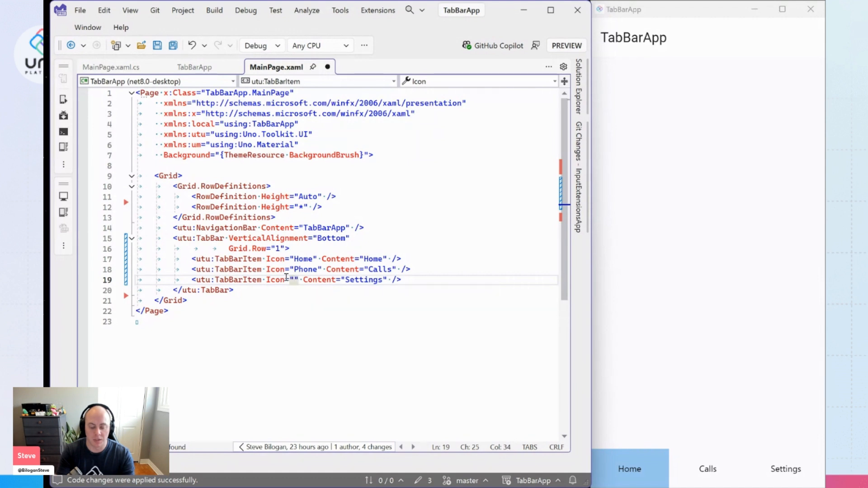
{"action": "type", "text": "Setting"}
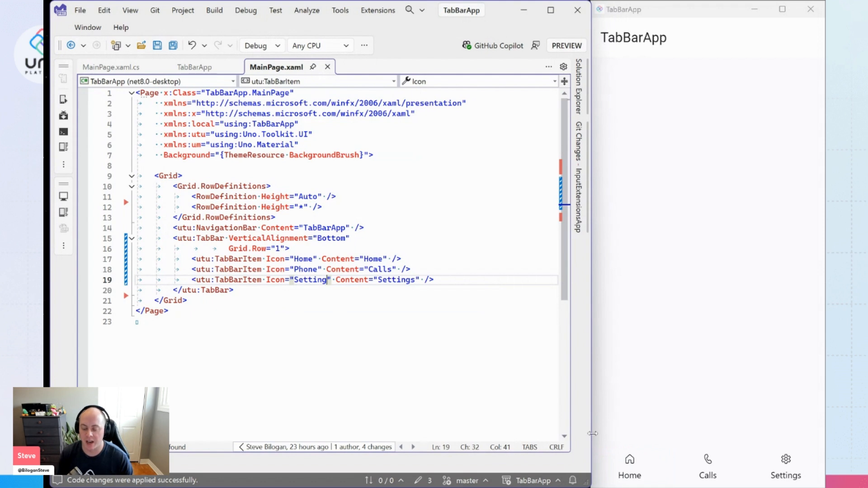
{"action": "left_click", "coordinate": [708, 467]}
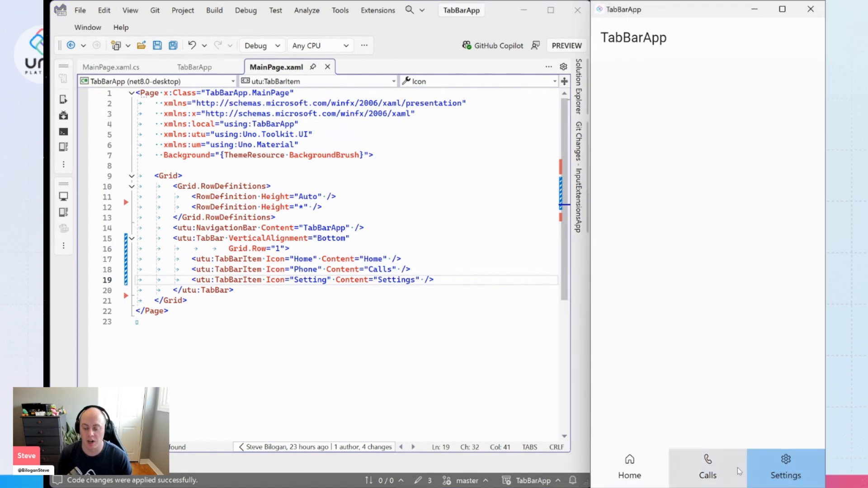
{"action": "left_click", "coordinate": [786, 467]}
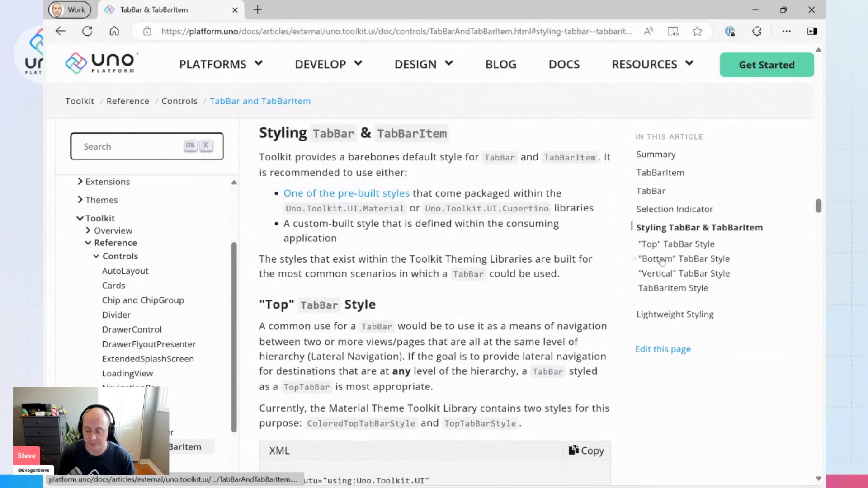
- Jump to the docs' Bottom TabBar style section and select the BottomTabBarStyle name
{"action": "left_click", "coordinate": [685, 259]}
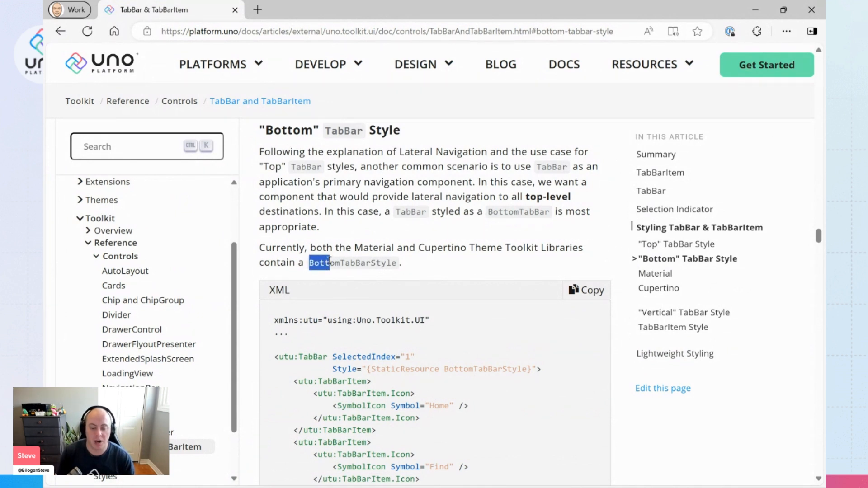
{"action": "double_click", "coordinate": [352, 262]}
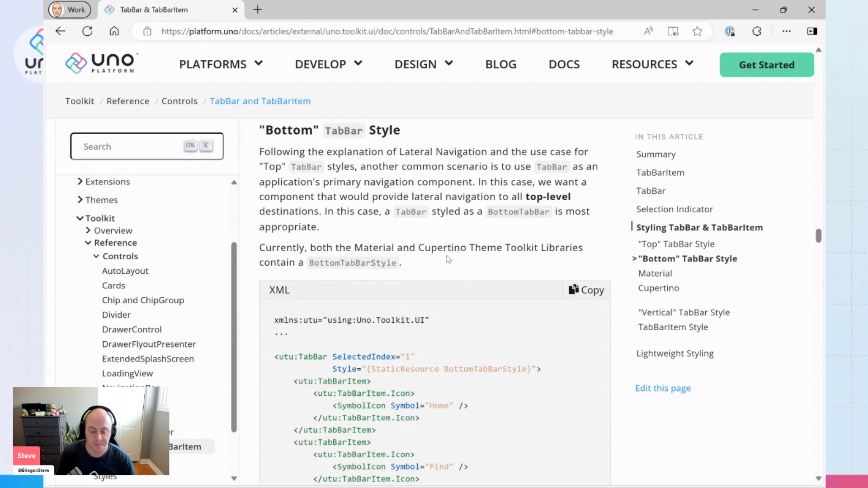
{"action": "left_click_drag", "start_coordinate": [418, 357], "coordinate": [274, 370]}
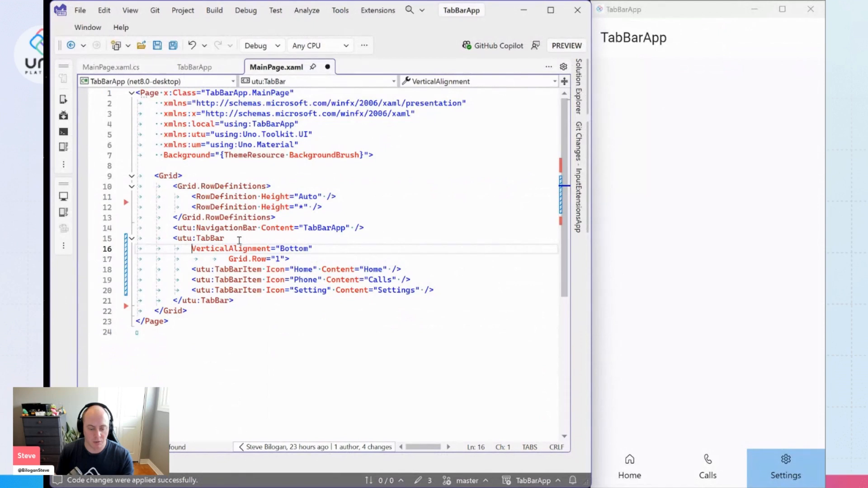
- Set Style="{StaticResource BottomTabBarStyle}" on the TabBar, then switch between the Calls and Home tabs in the app
{"action": "type", "text": "Style=\"{StaticResource BottomTabBarStyle}\""}
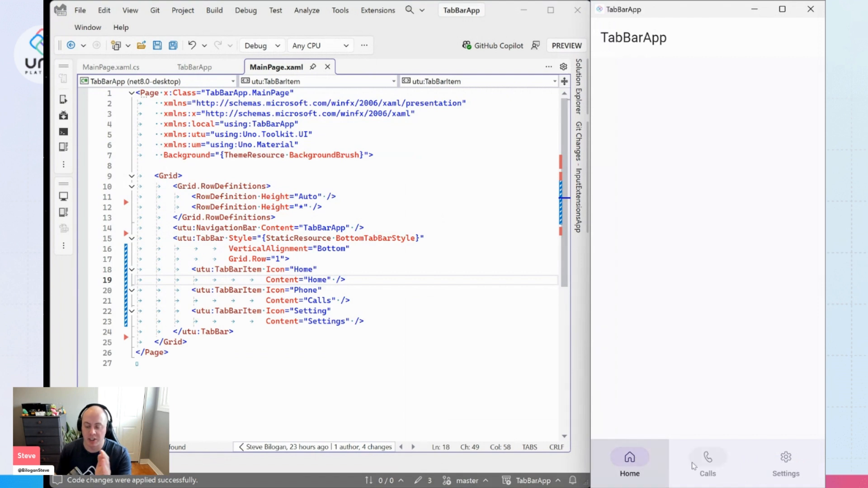
{"action": "left_click", "coordinate": [707, 464]}
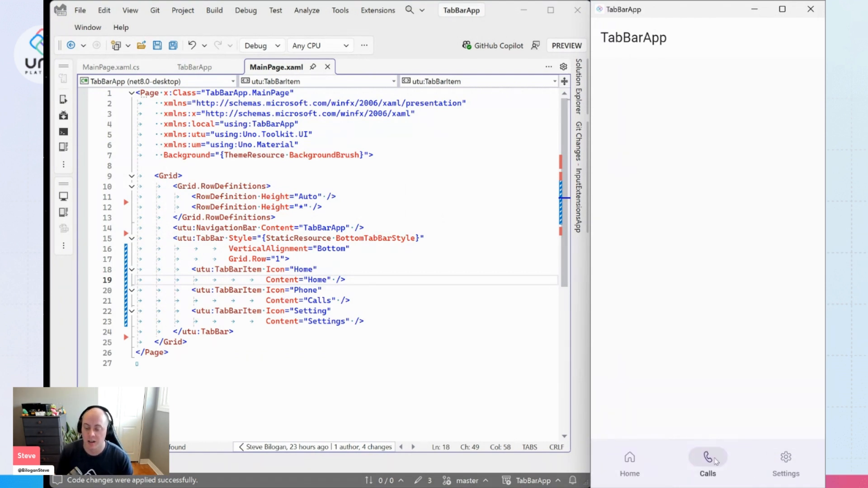
{"action": "left_click", "coordinate": [629, 462]}
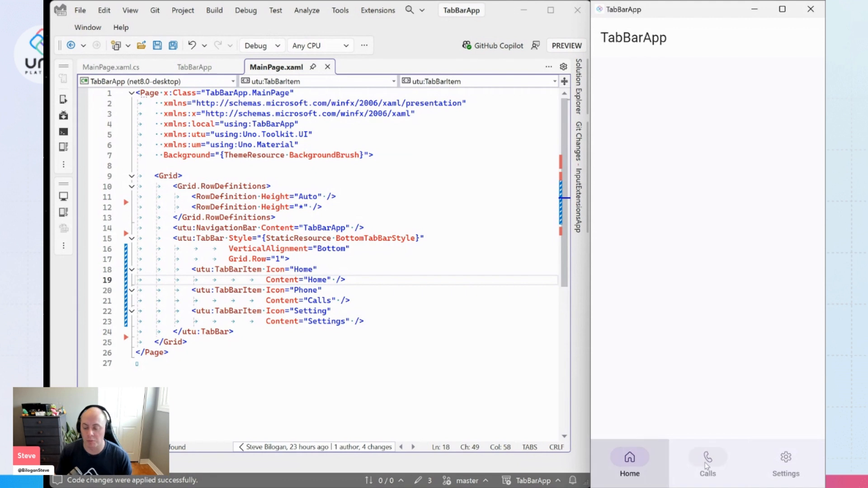
{"action": "left_click", "coordinate": [707, 459]}
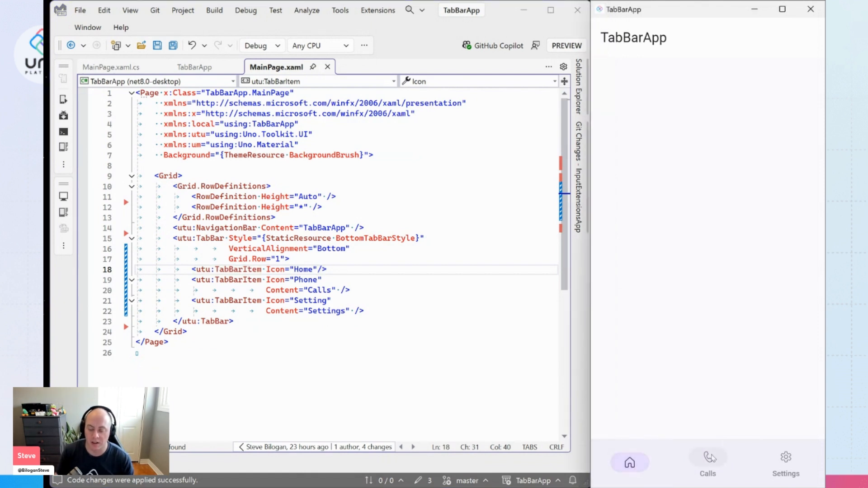
- Select the Calls tab in the running app, leaving Home as an icon-only tab
{"action": "left_click", "coordinate": [708, 462]}
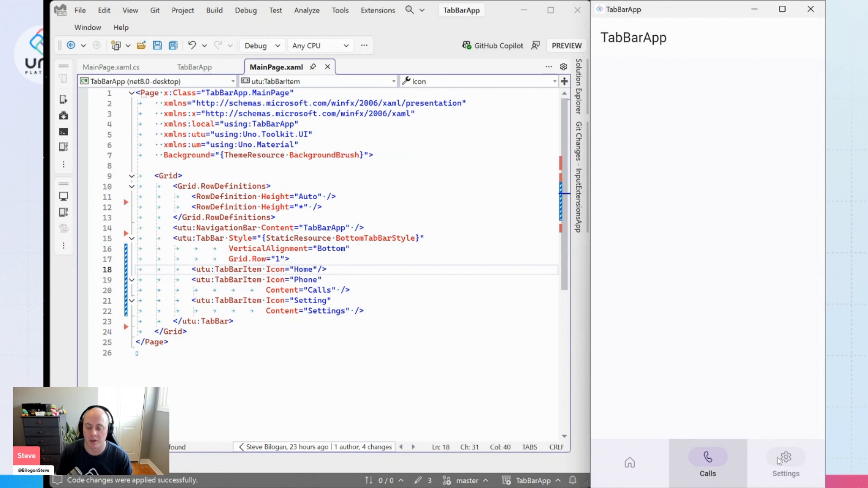